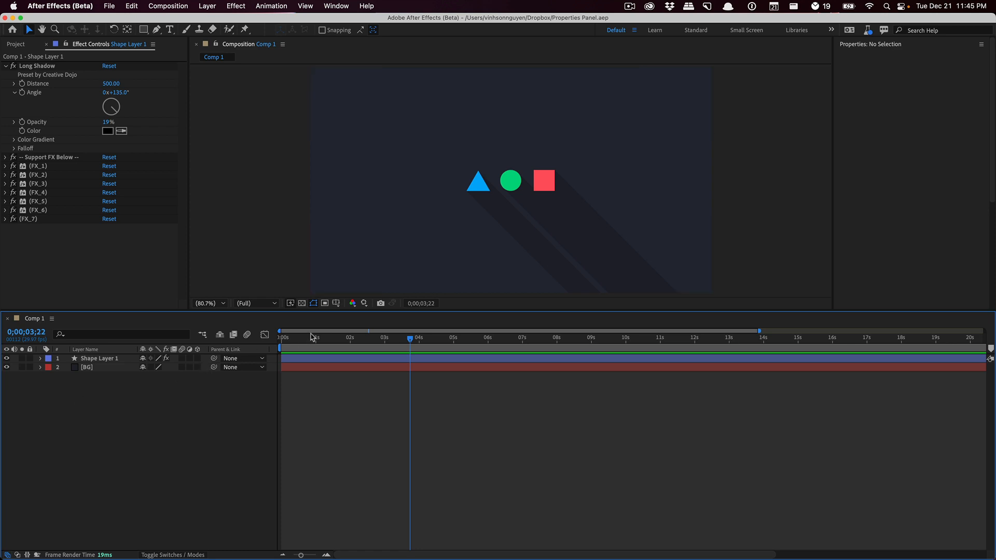
- Select Shape Layer 1 so its Transform and Circle, Triangle, Square contents appear in Properties
click(336, 5)
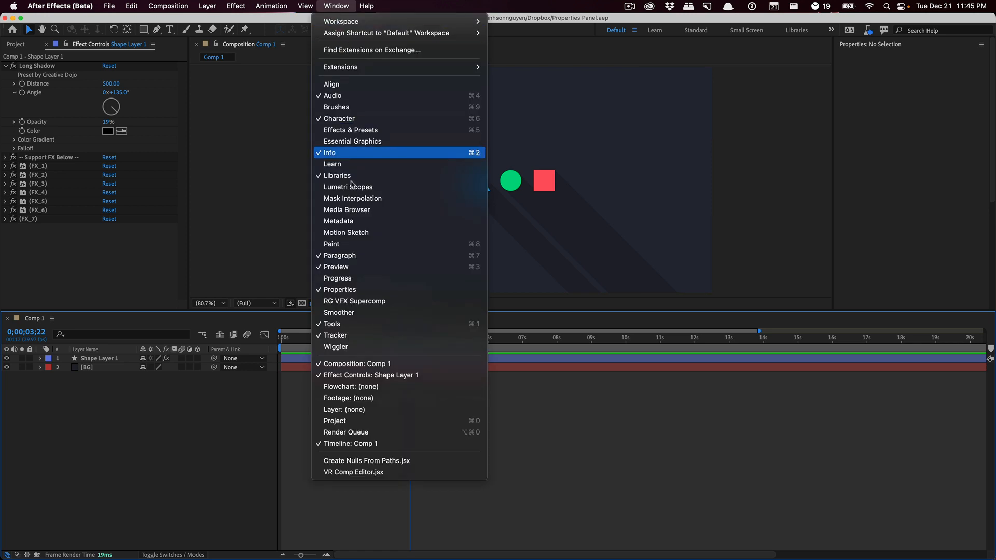
mouse_move(359, 289)
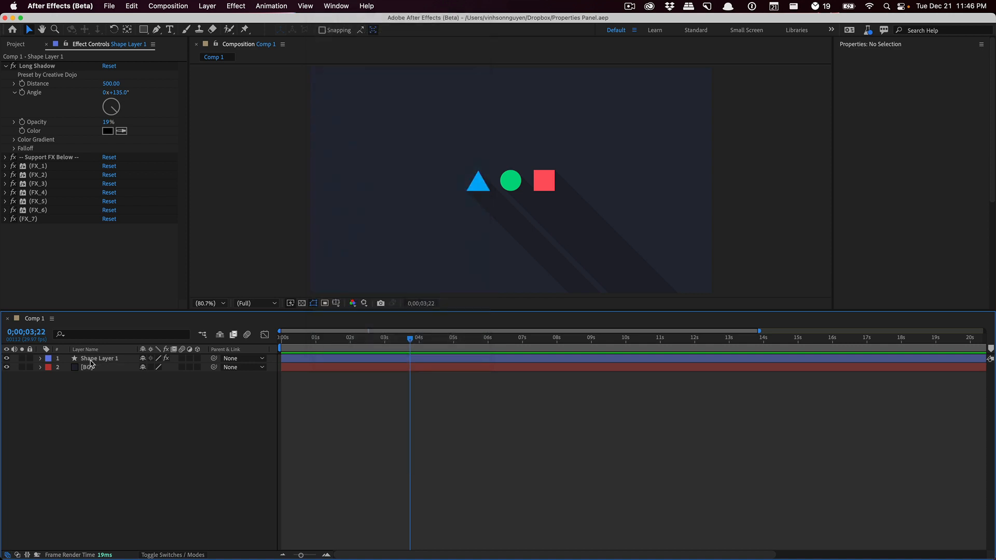
click(98, 358)
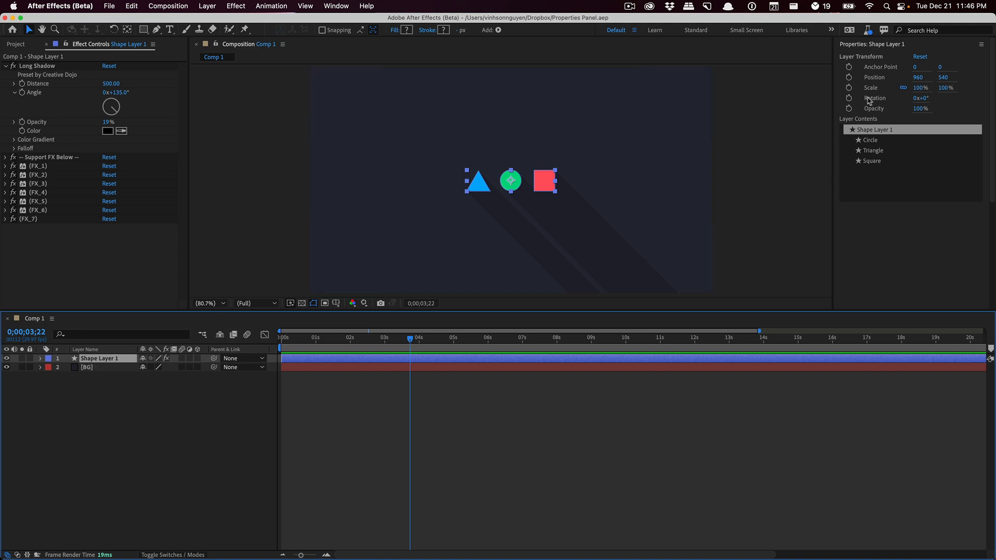
mouse_move(868, 57)
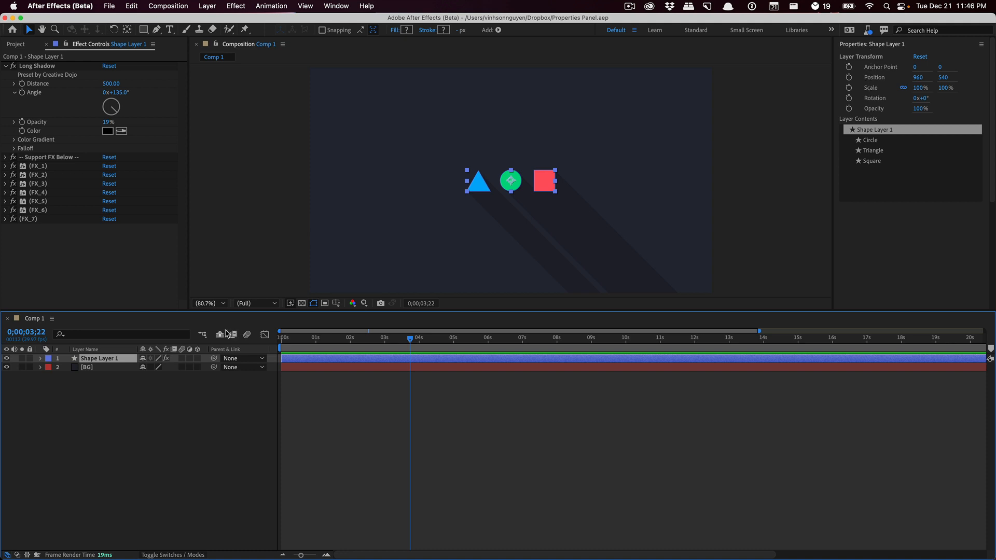
- Expand Shape Layer 1 in the timeline to reveal its Transform and Contents groups
click(33, 358)
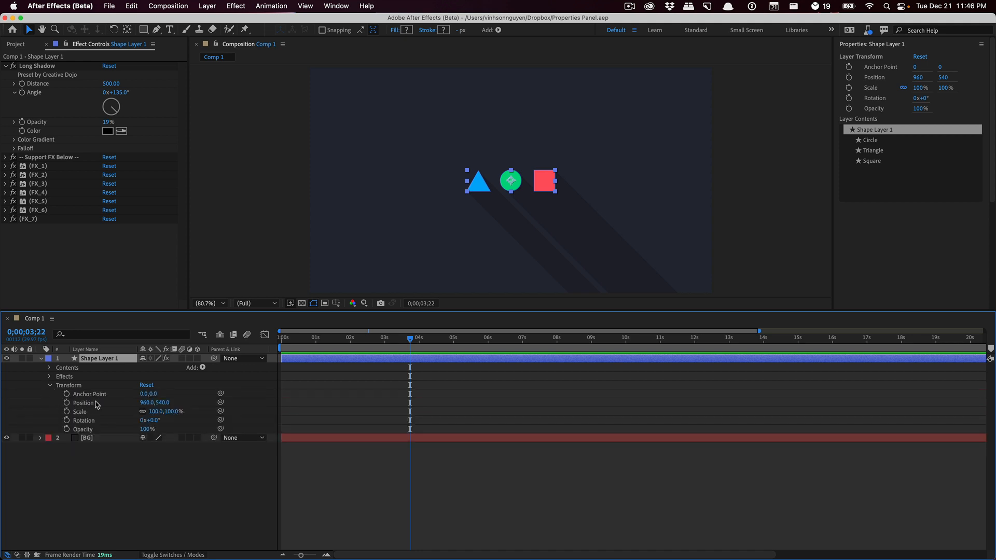
mouse_move(95, 394)
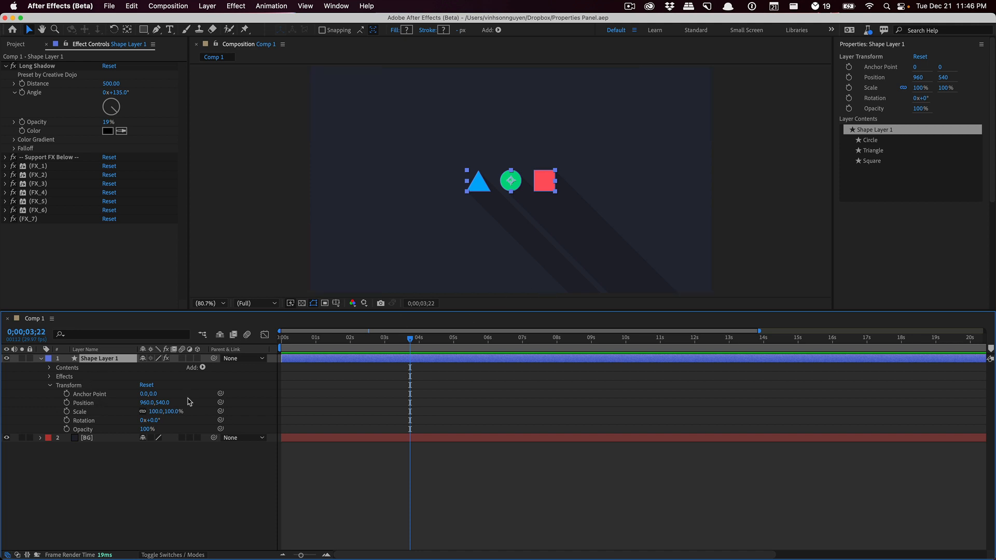
mouse_move(885, 49)
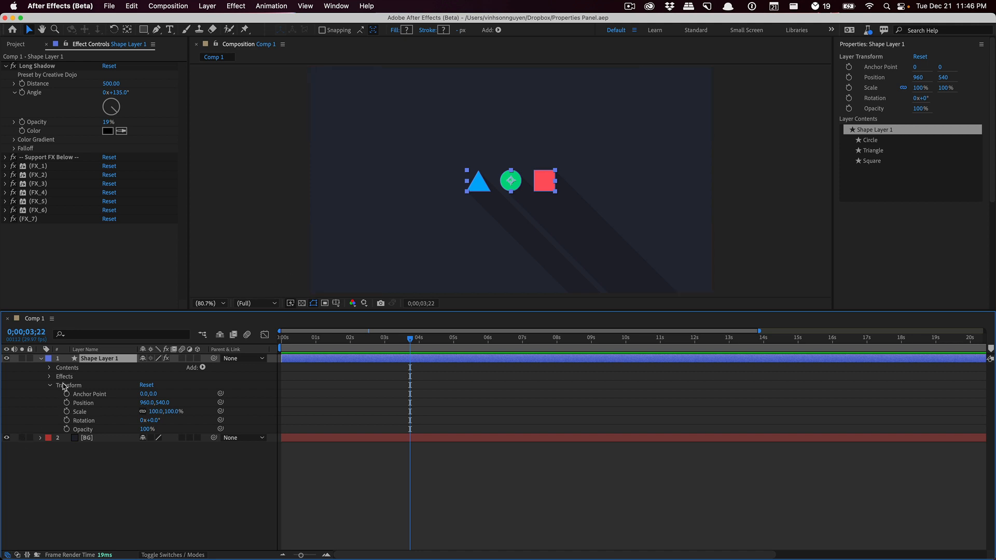
mouse_move(110, 410)
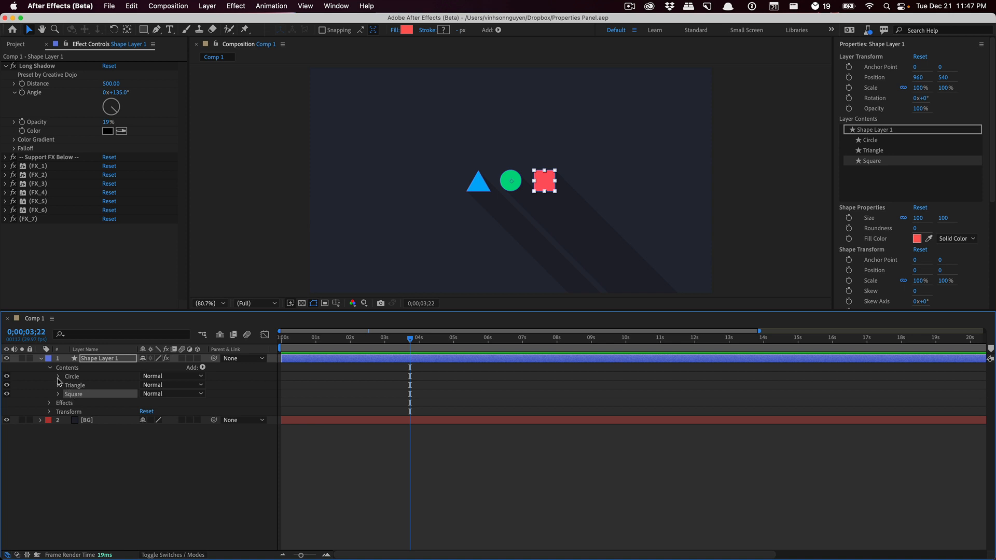
- Expand the Circle group to reveal its Ellipse Path and green Fill 1
click(59, 377)
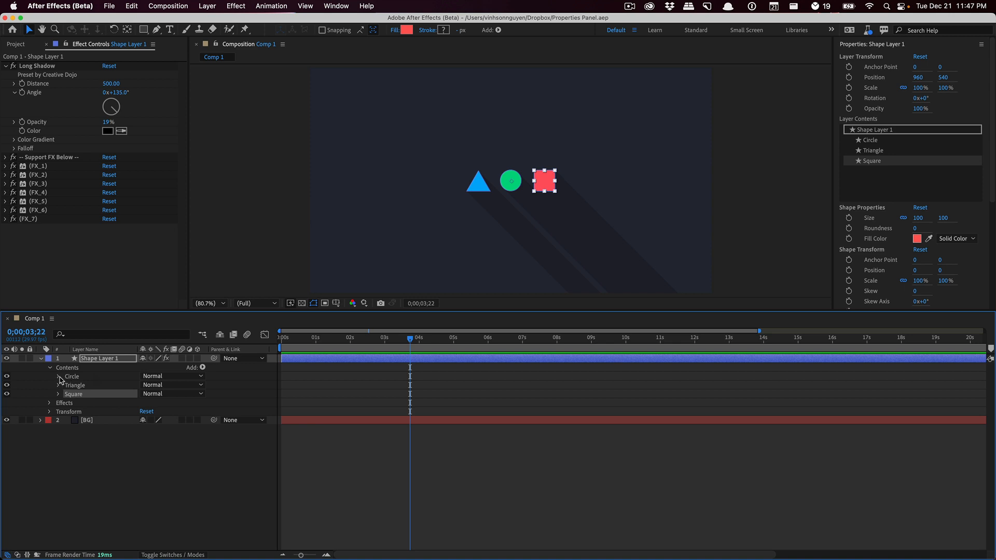
click(58, 376)
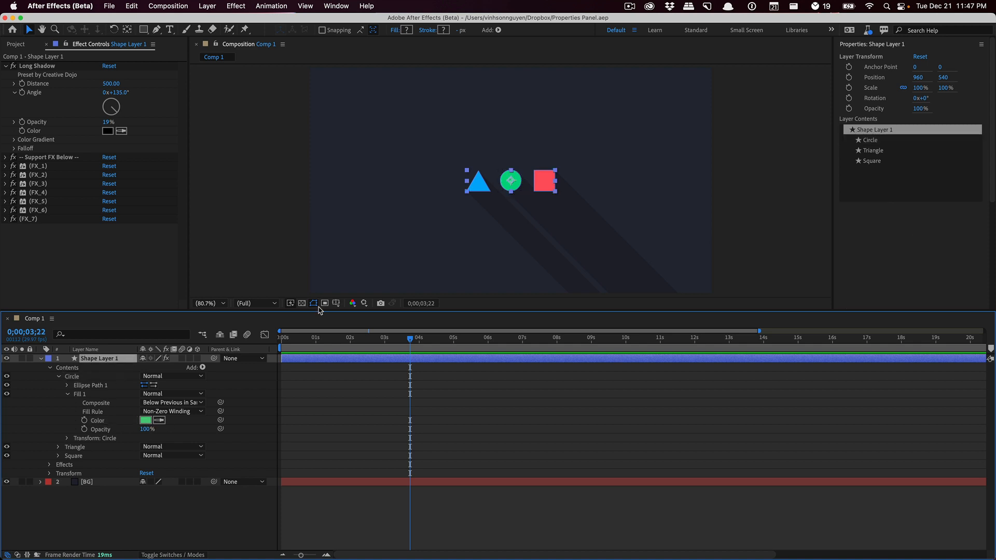
mouse_move(879, 129)
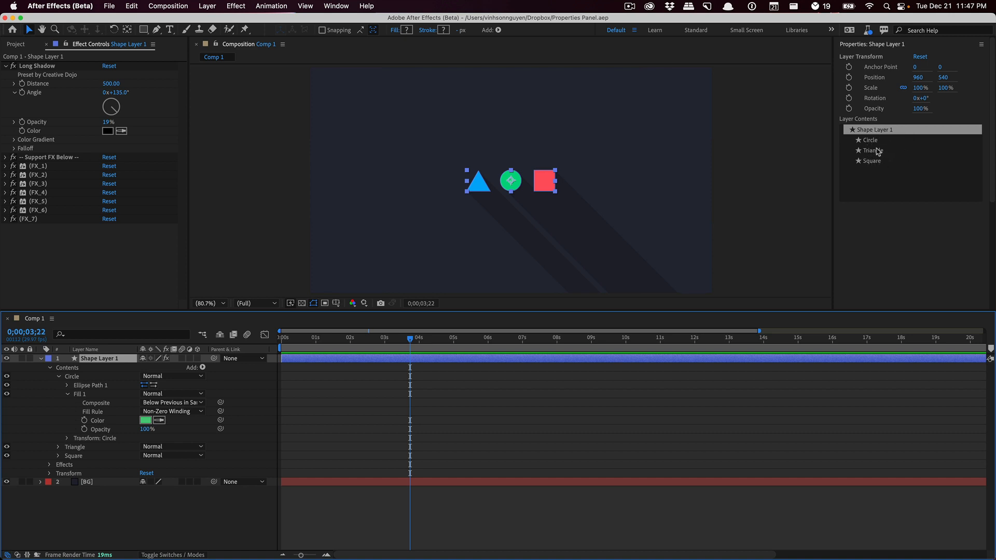
- Select Circle under Layer Contents to show its 100 by 100 size and green fill
click(871, 140)
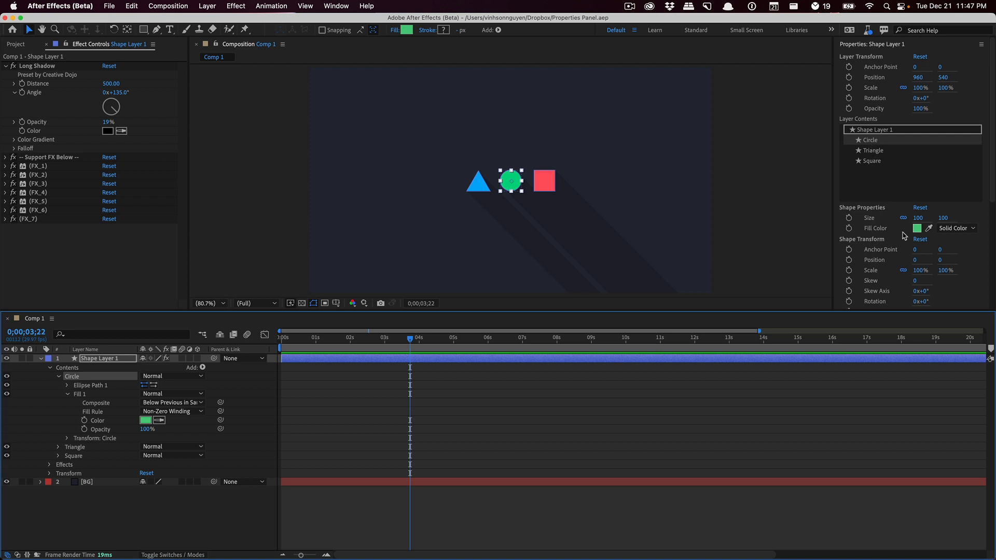
mouse_move(413, 275)
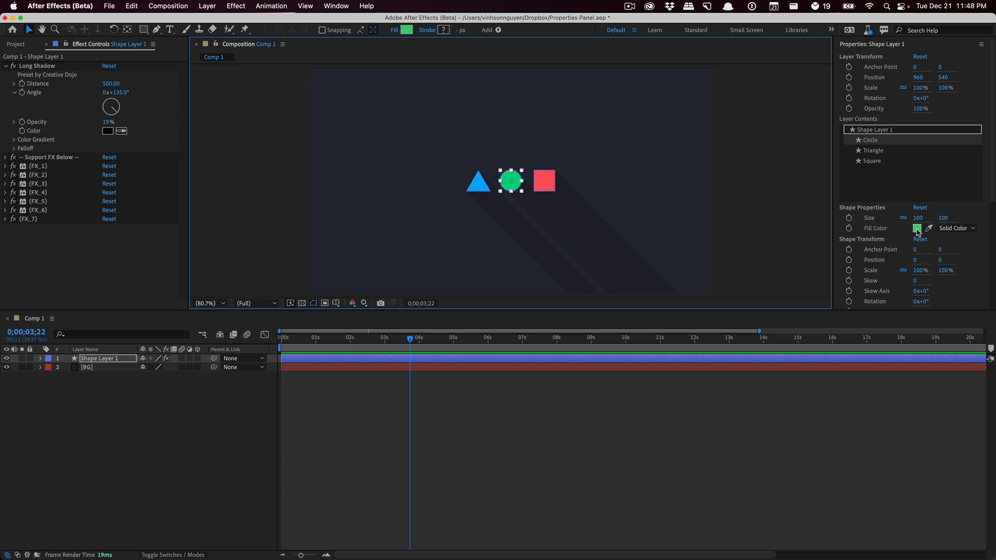
- Change the Circle's fill colour from green to near-white EFEFEF
click(917, 228)
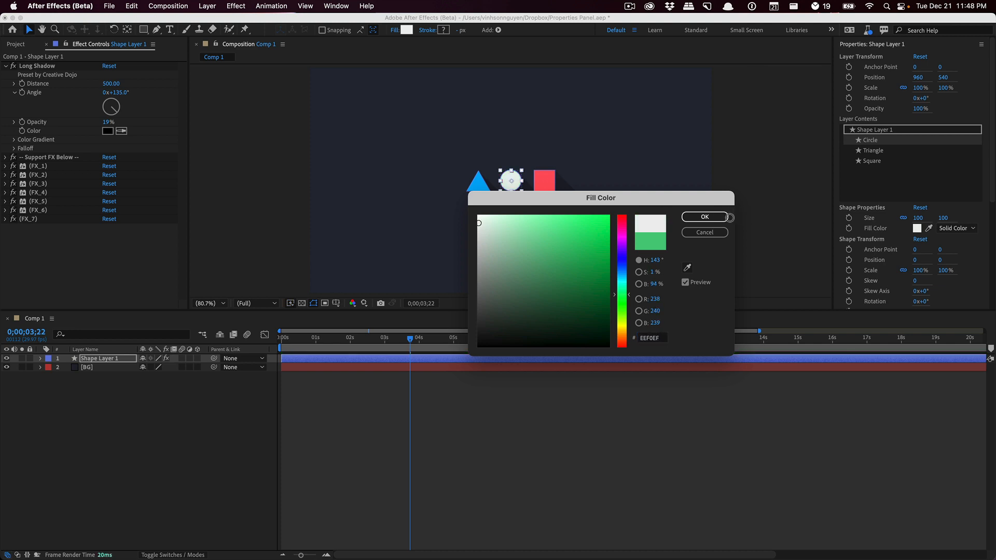
click(705, 217)
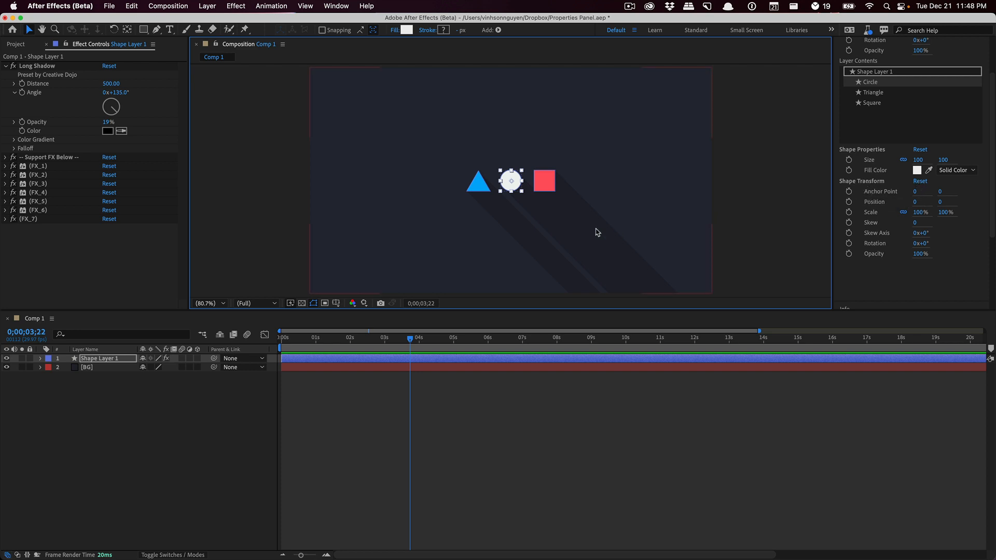
click(871, 101)
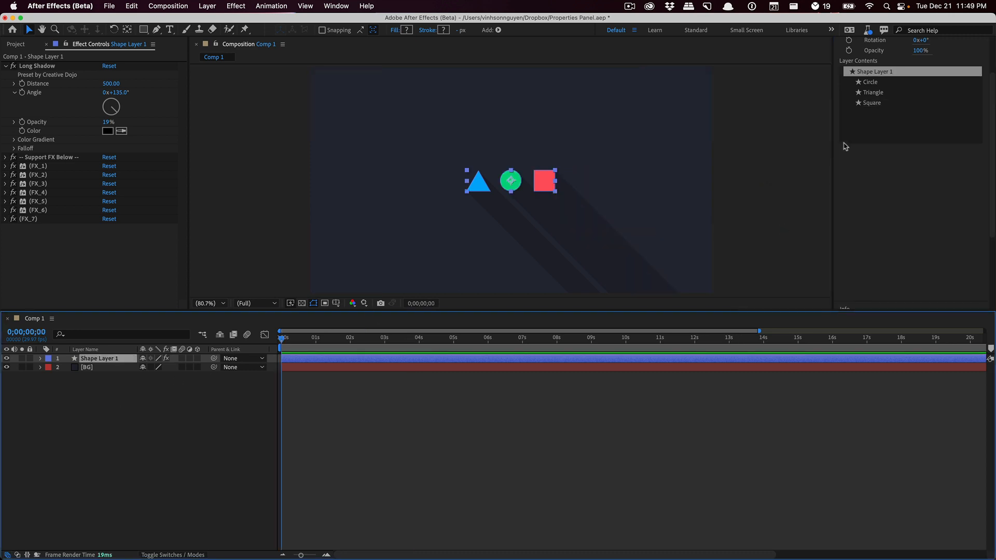
mouse_move(875, 92)
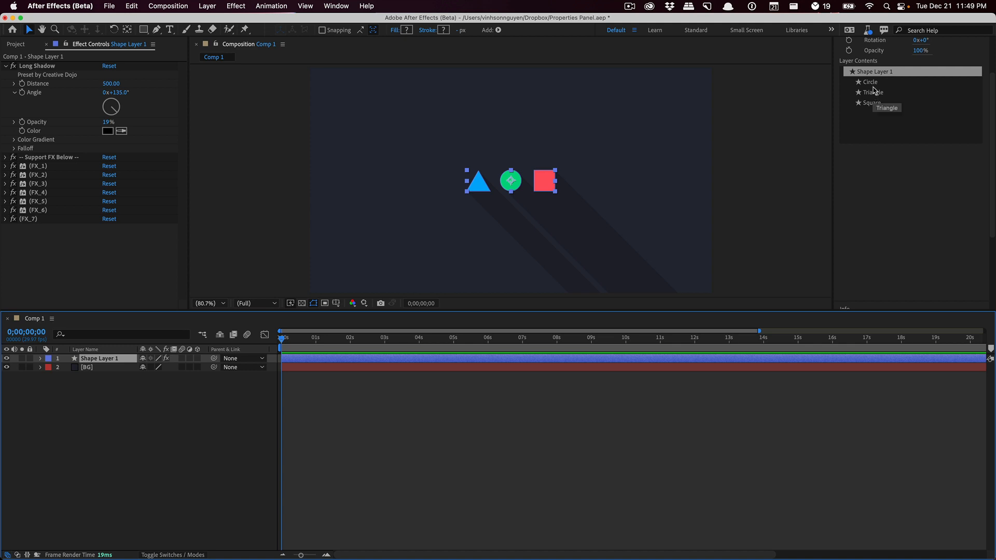
- Select Circle and enable keyframing on its Fill Color at frame 0
click(872, 82)
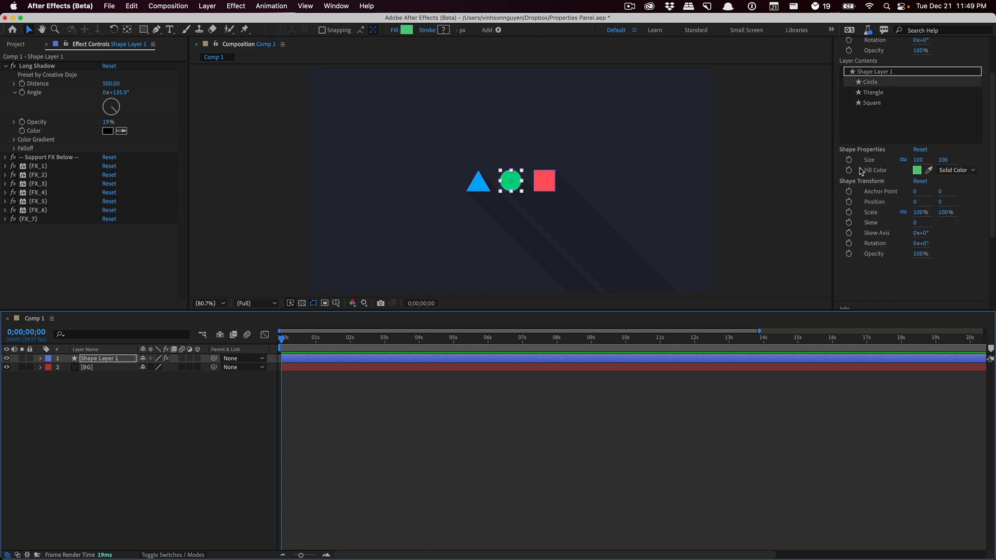
click(849, 160)
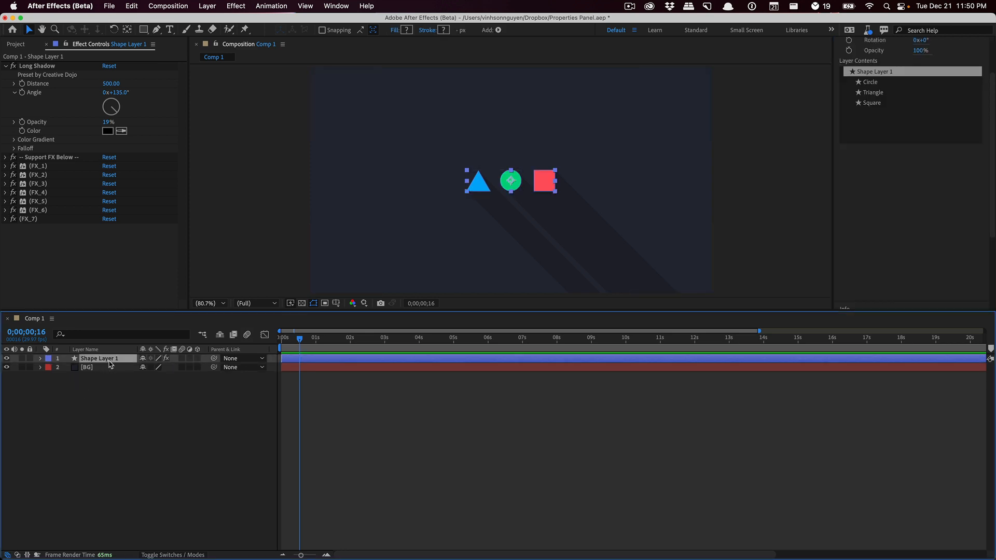
- Select Circle, Triangle and Square together and pick a colour in their shared Fill Color picker
click(40, 358)
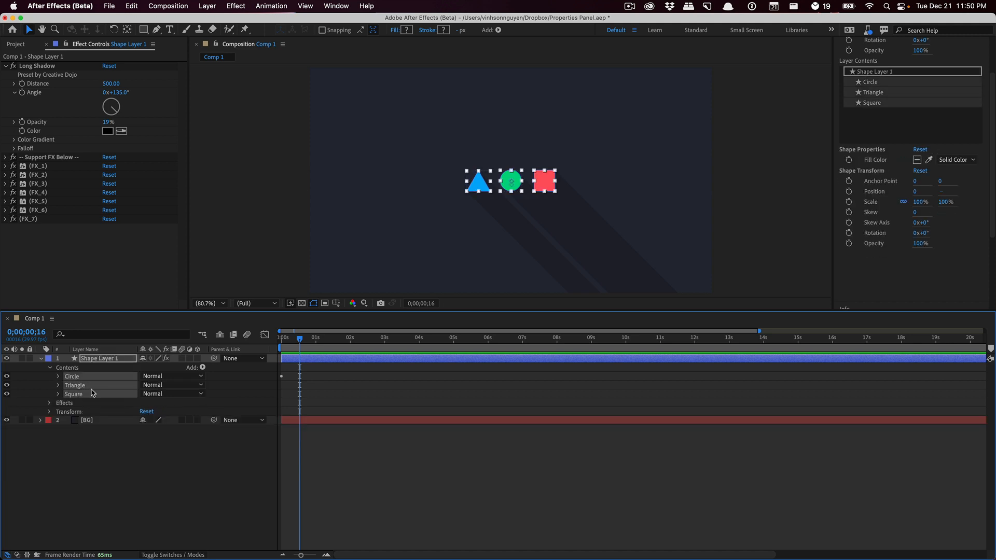
mouse_move(936, 208)
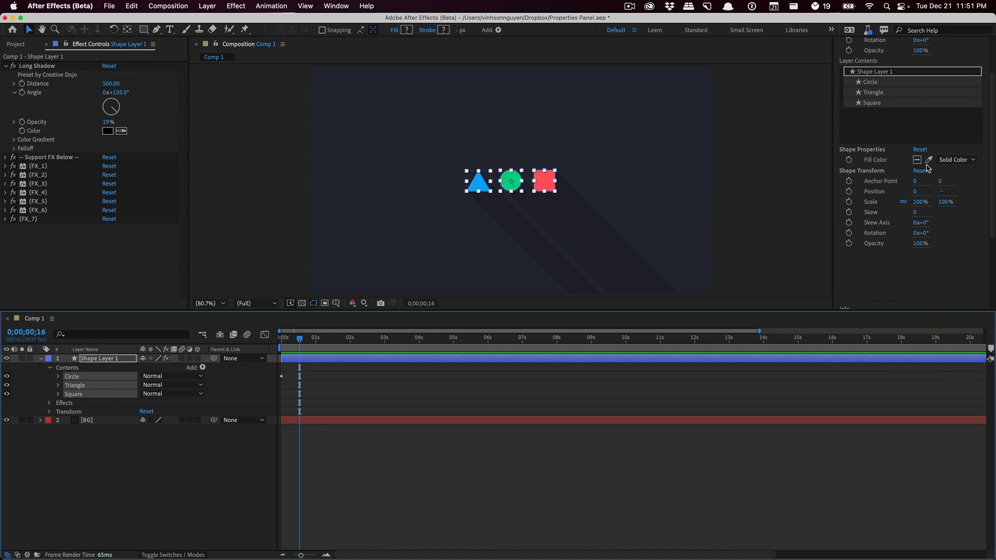
click(916, 160)
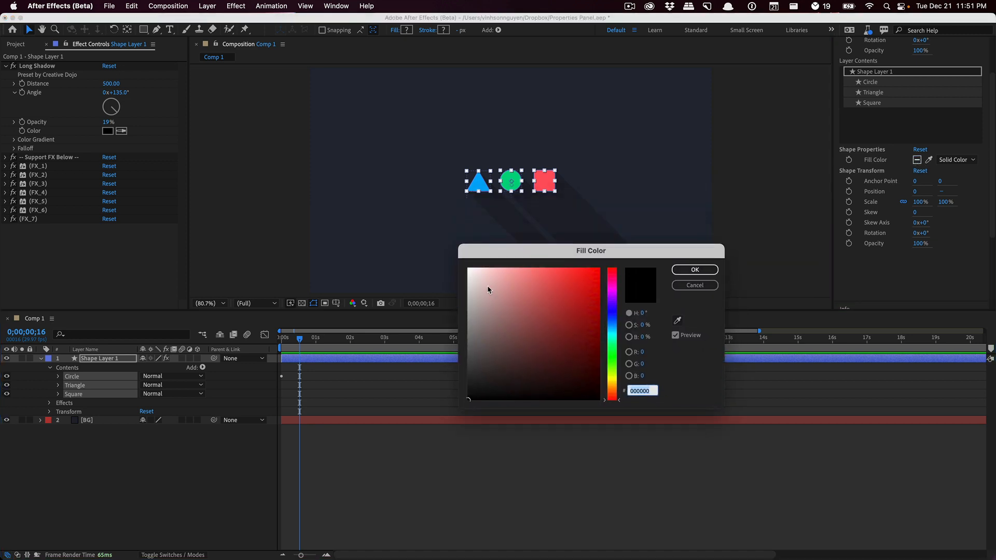
click(695, 270)
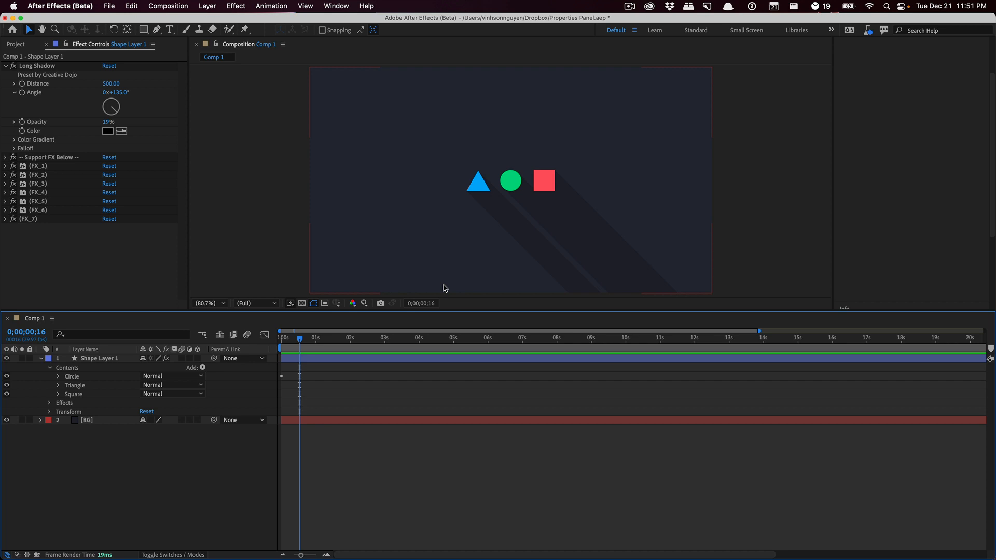
- Reselect Shape Layer 1, leaving the three shapes in their original colours
click(99, 358)
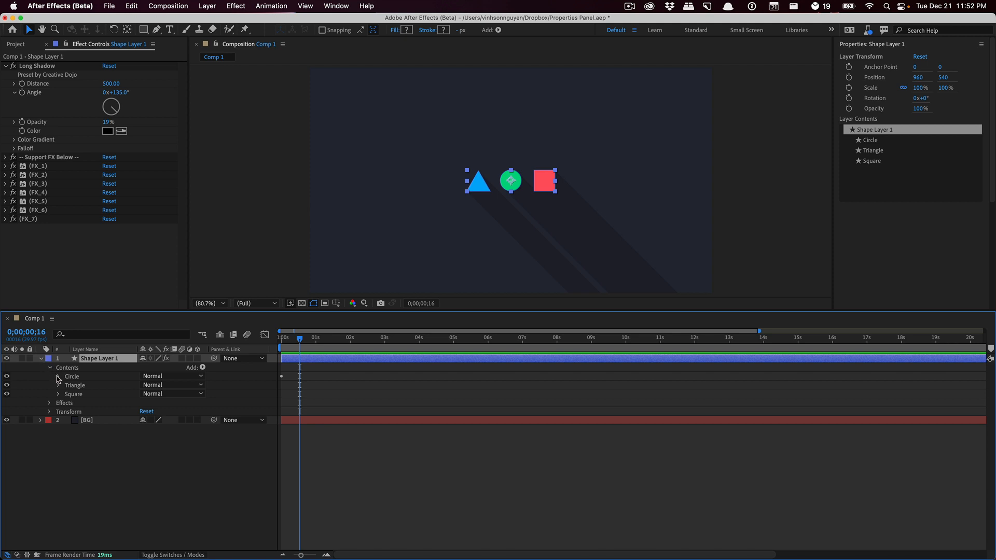
- Add Trim Paths from the Add menu and place Trim Paths 1 inside the Circle group
click(58, 377)
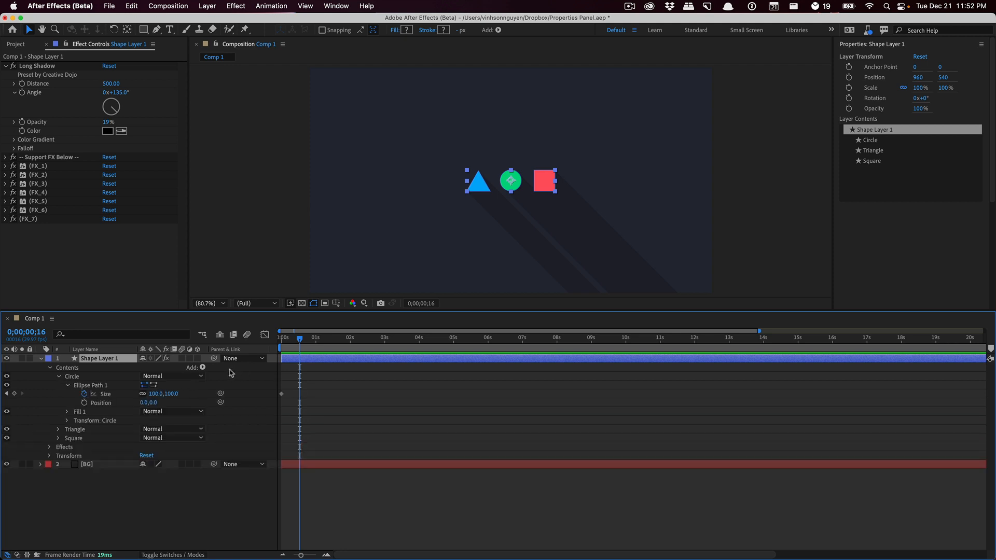
click(202, 367)
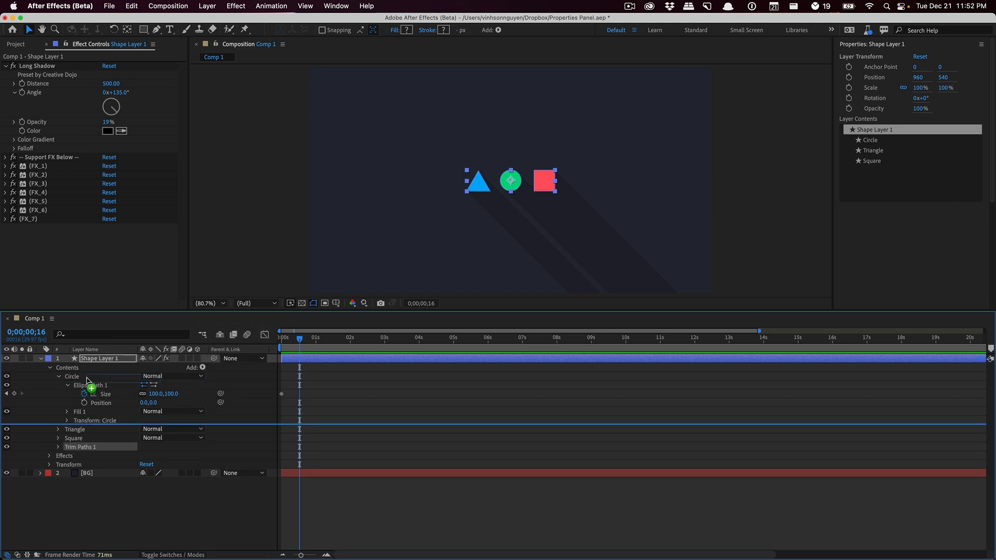
click(72, 377)
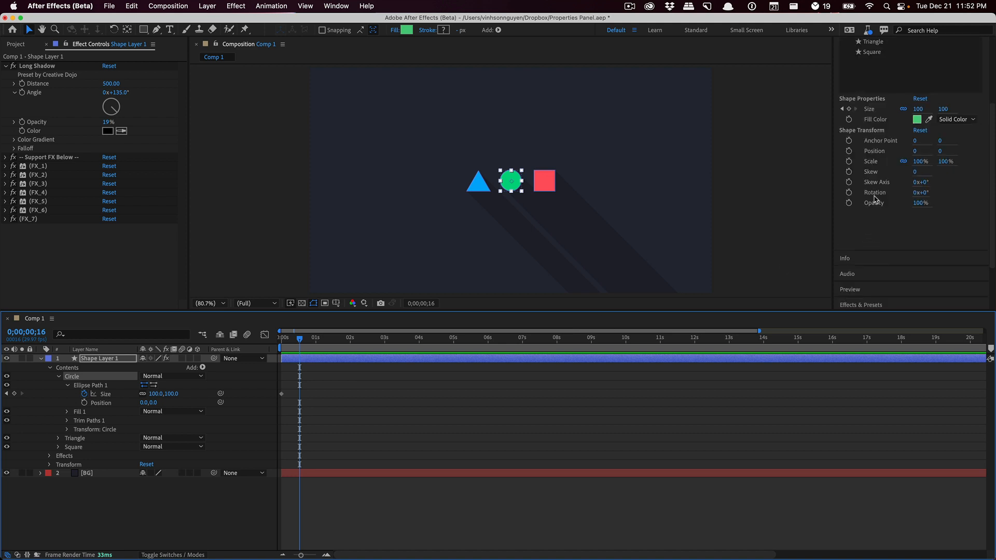
mouse_move(876, 193)
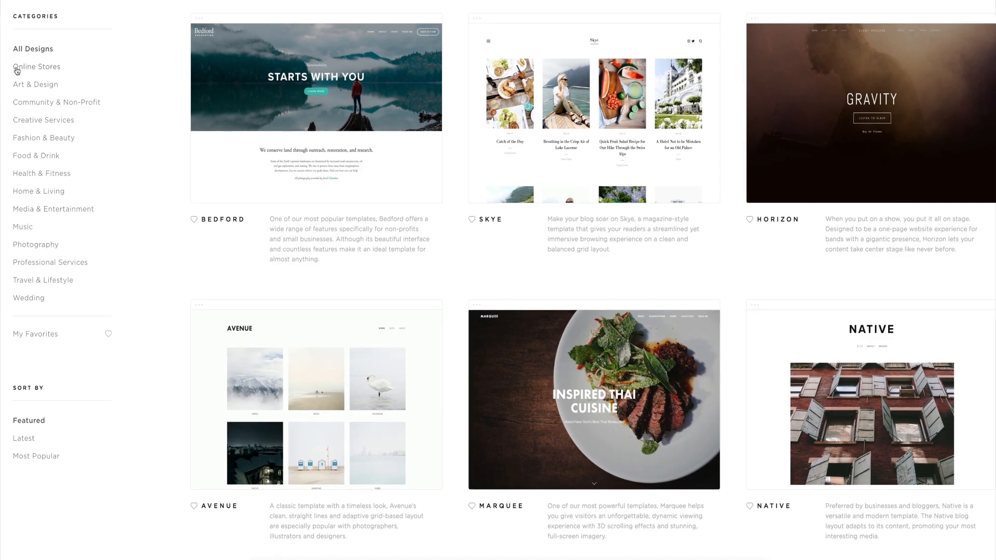
click(37, 66)
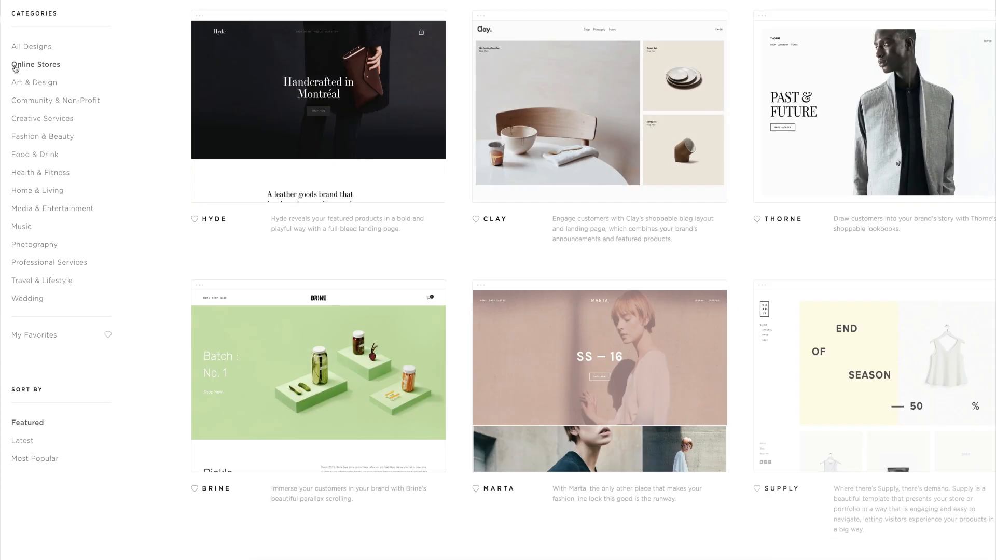